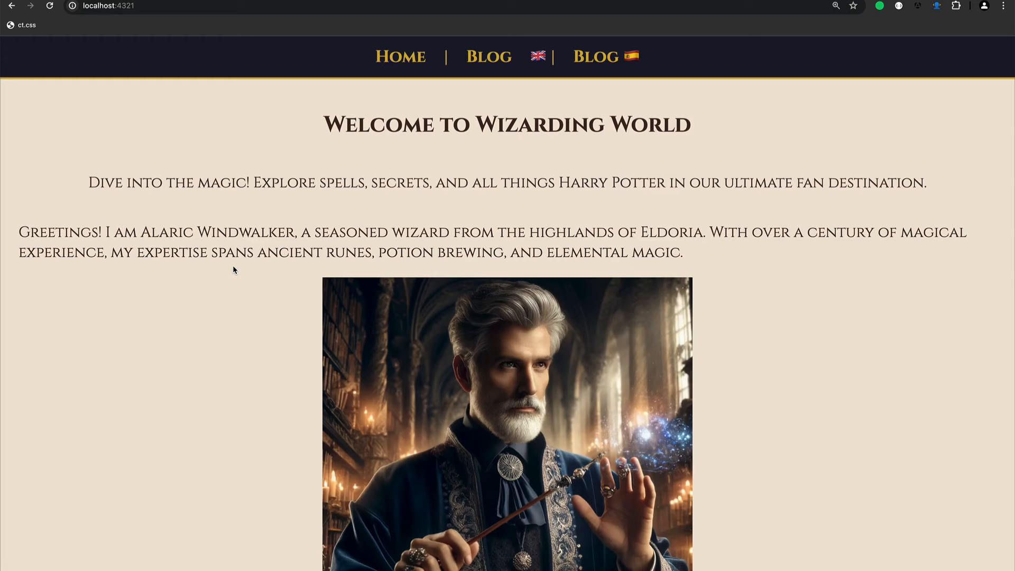
mouse_move(350, 275)
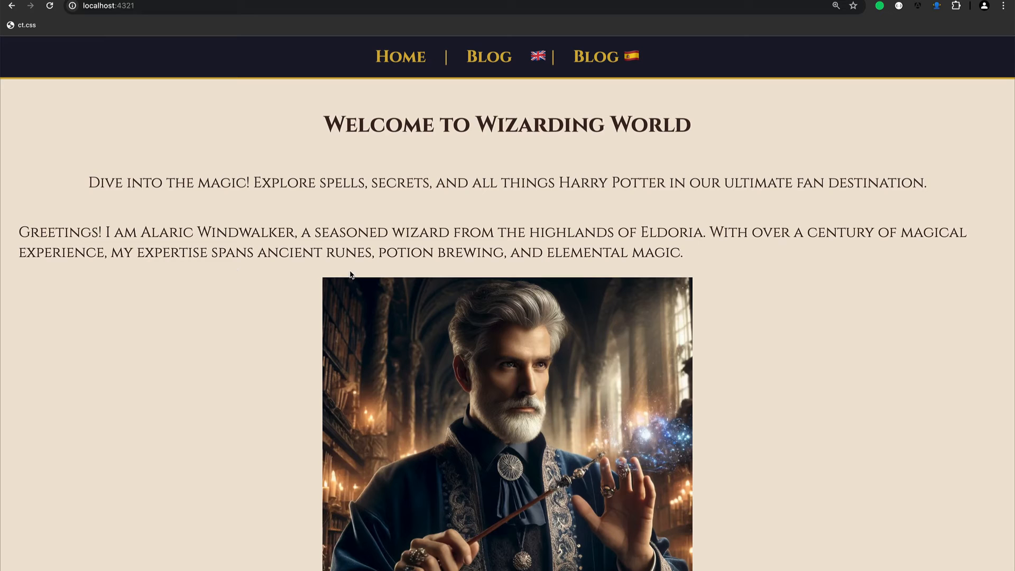
Step: Browse the English blog to its next listing page and read through the Draco Malfoy article
scroll(down, 3)
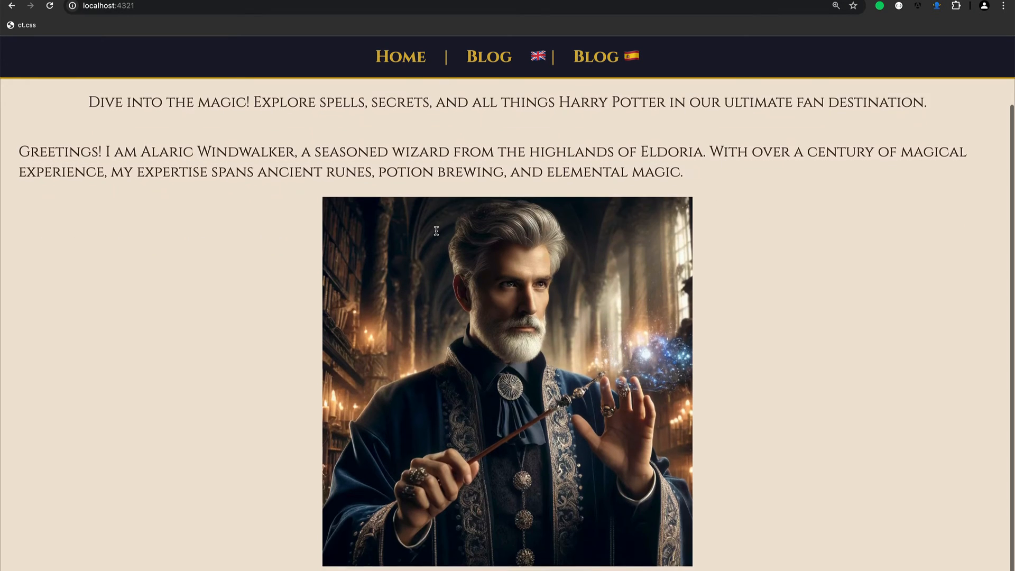
click(488, 56)
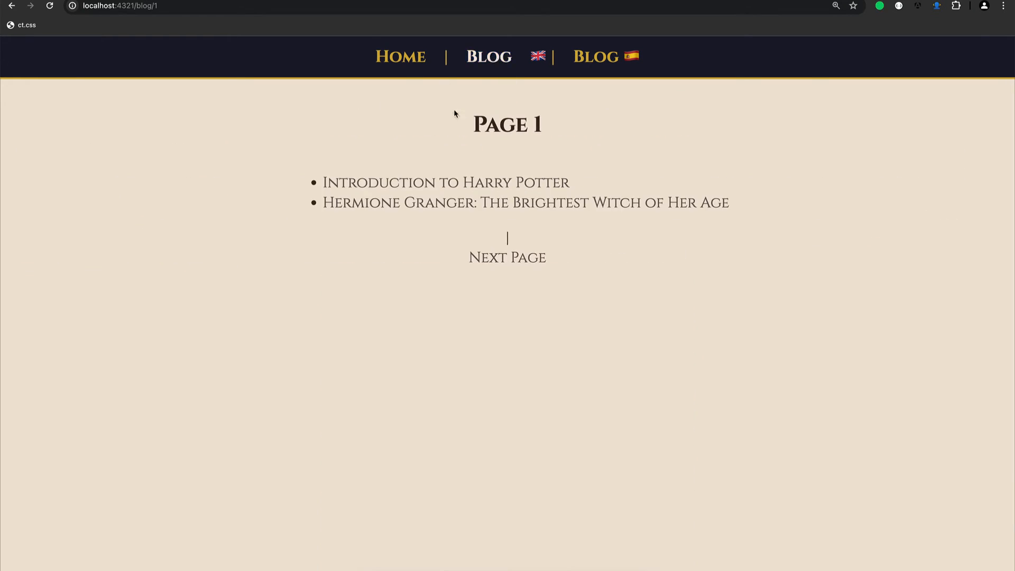
mouse_move(508, 258)
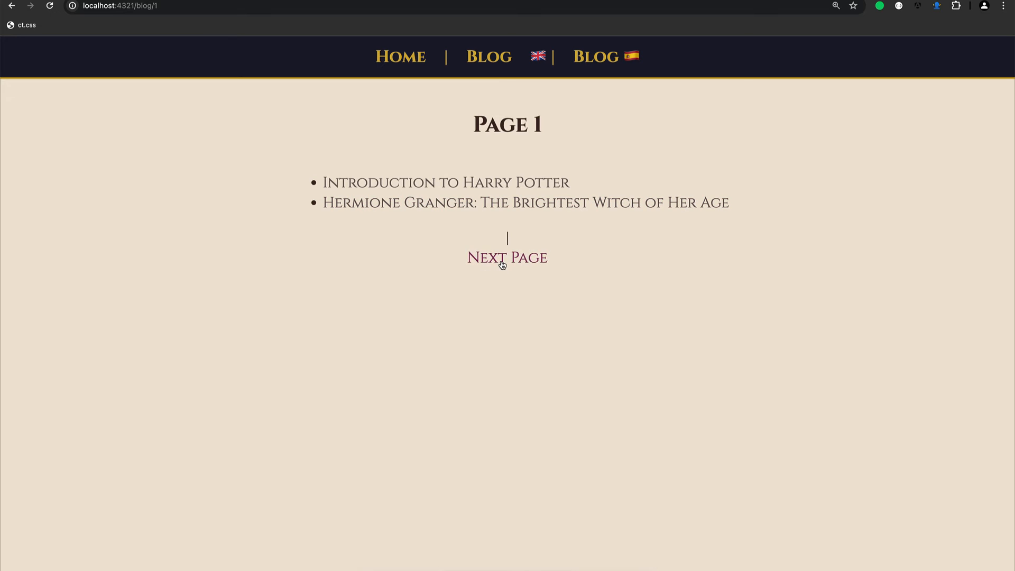
click(507, 258)
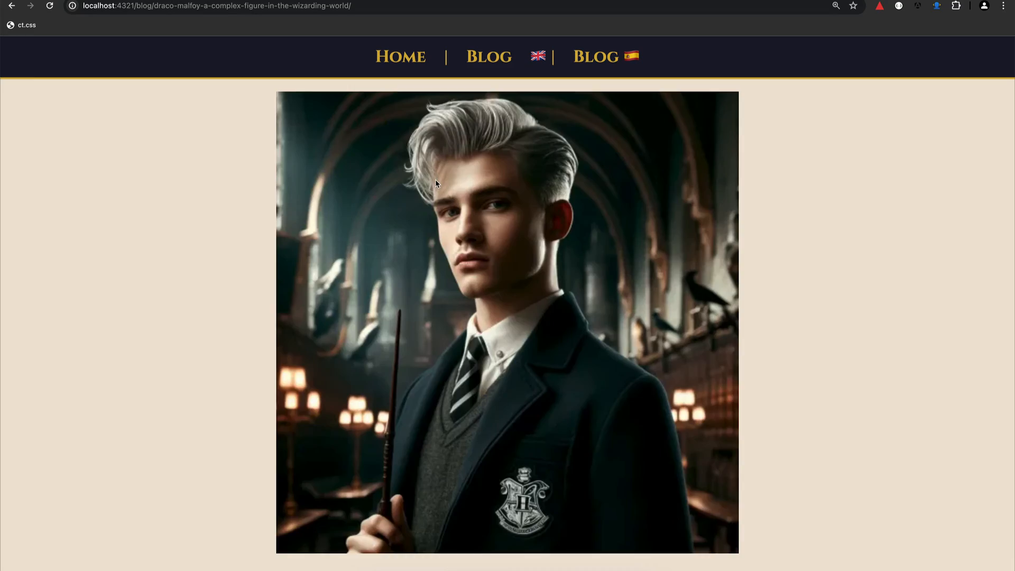
scroll(down, 3)
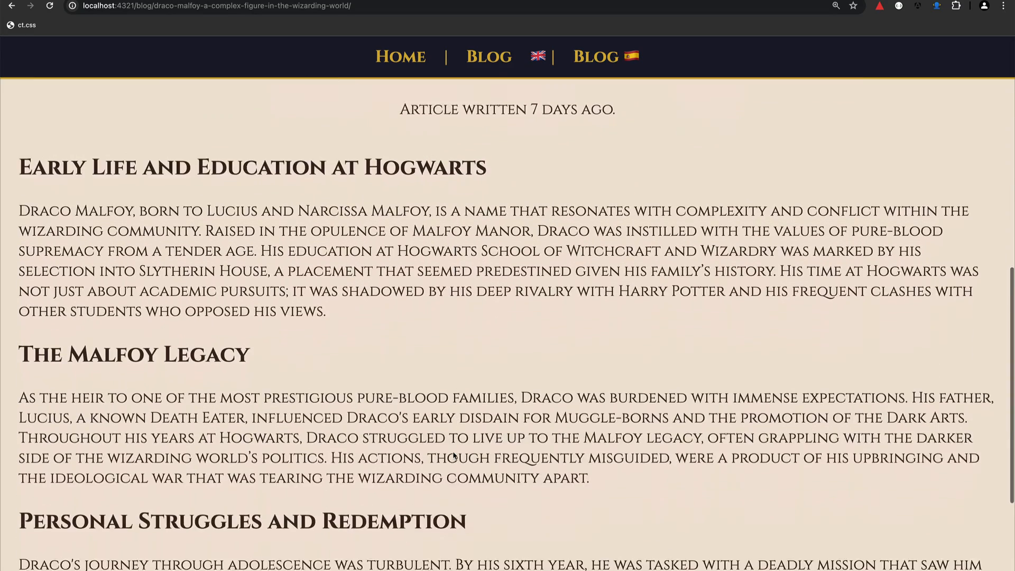
scroll(up, 3)
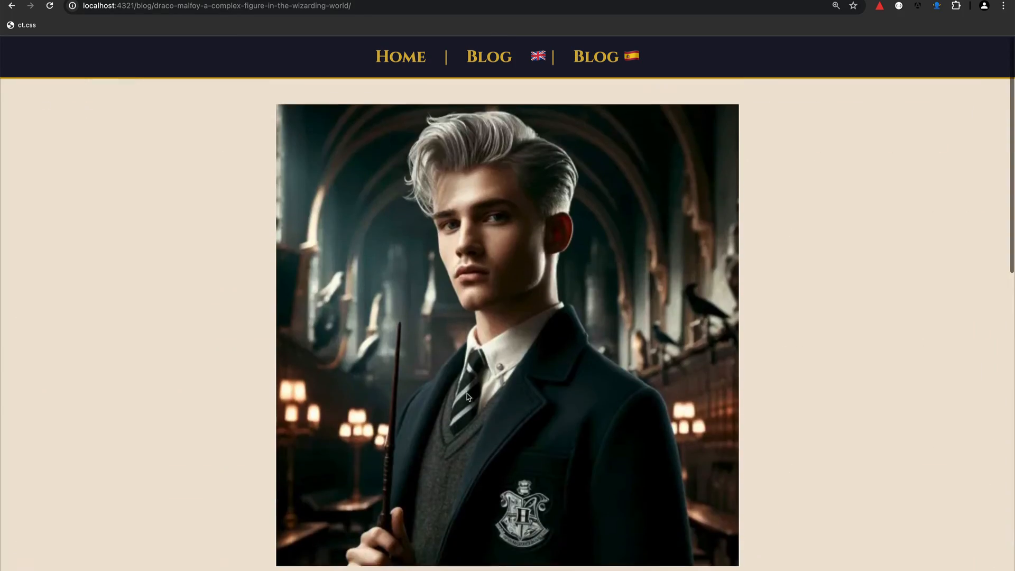
Step: Page through the Spanish blog to page 3 via Página Siguiente
click(604, 56)
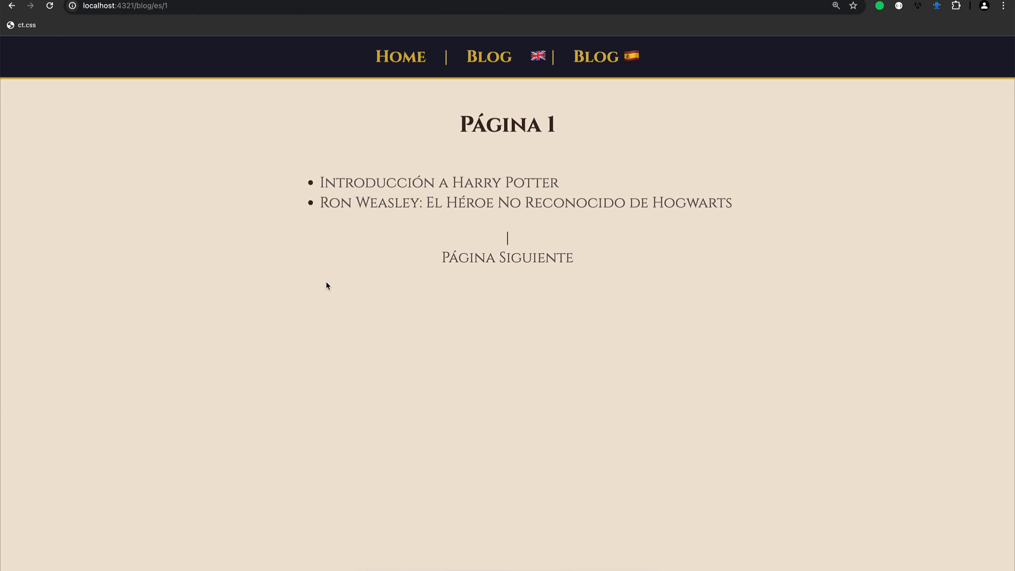
mouse_move(416, 270)
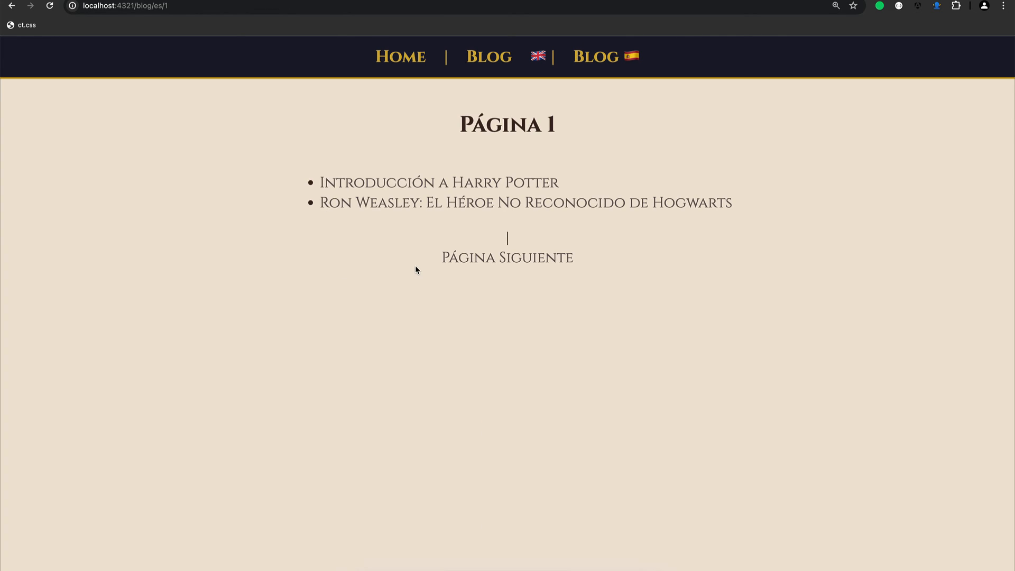
click(506, 257)
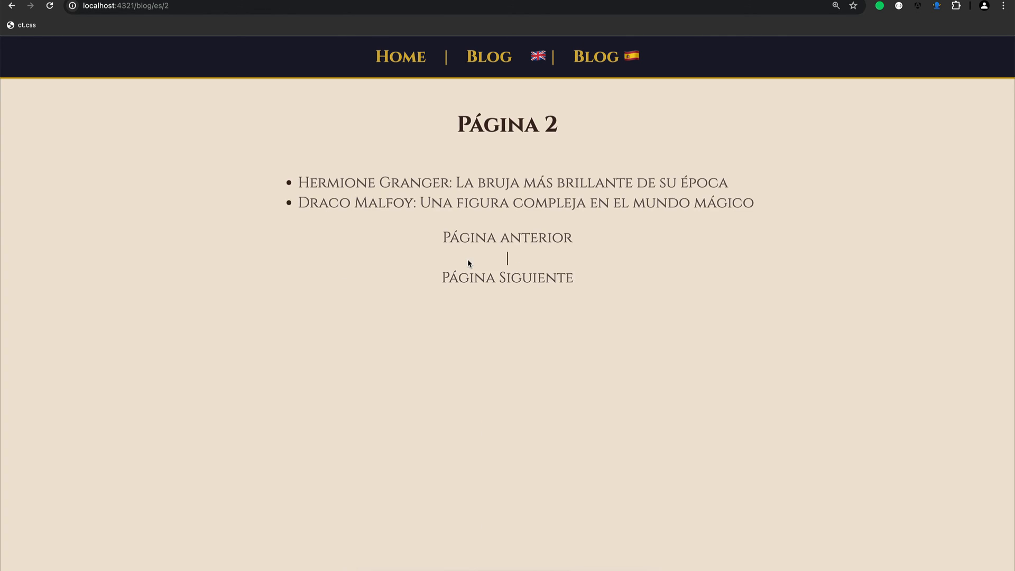
mouse_move(495, 277)
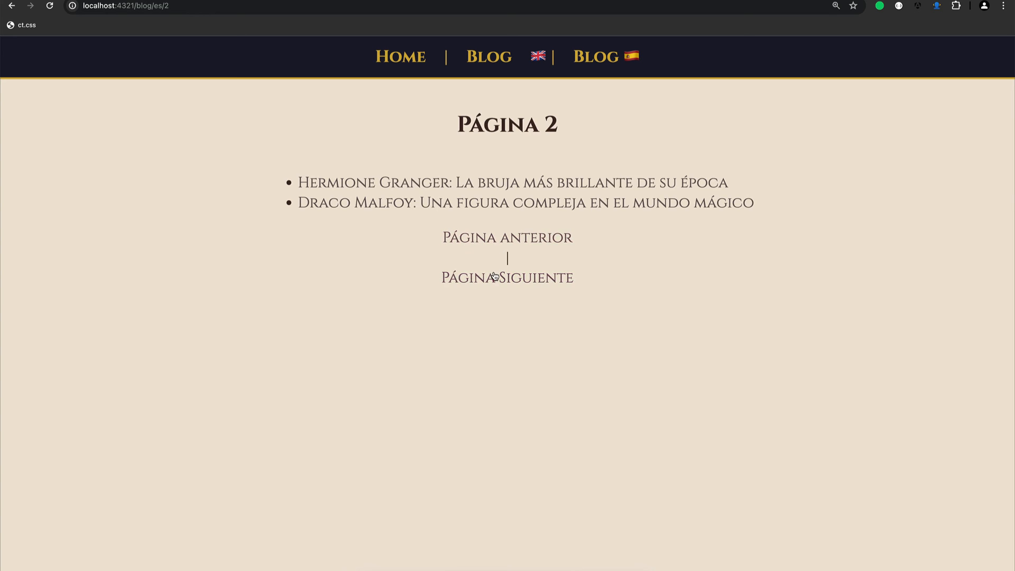
click(507, 277)
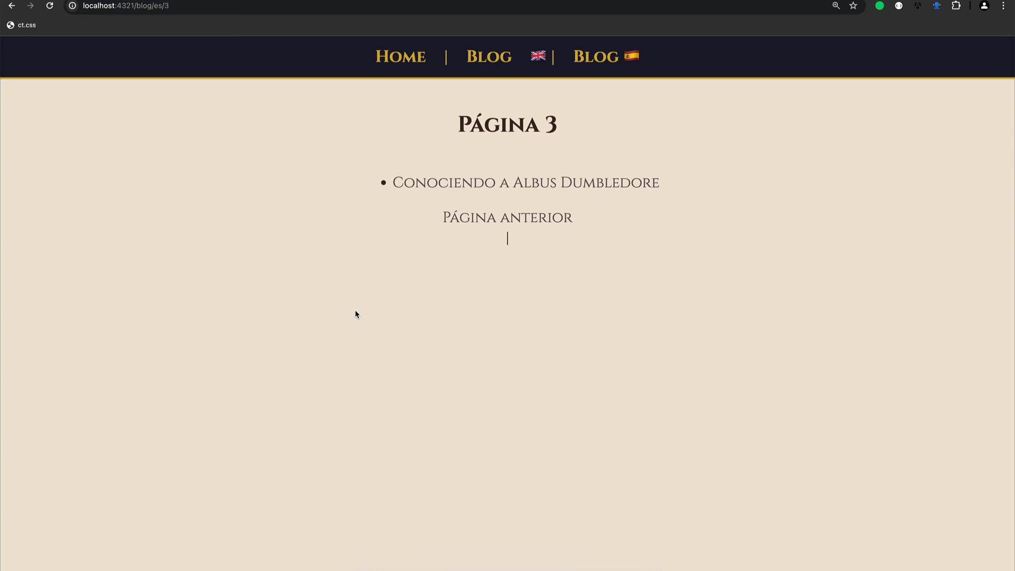
mouse_move(357, 308)
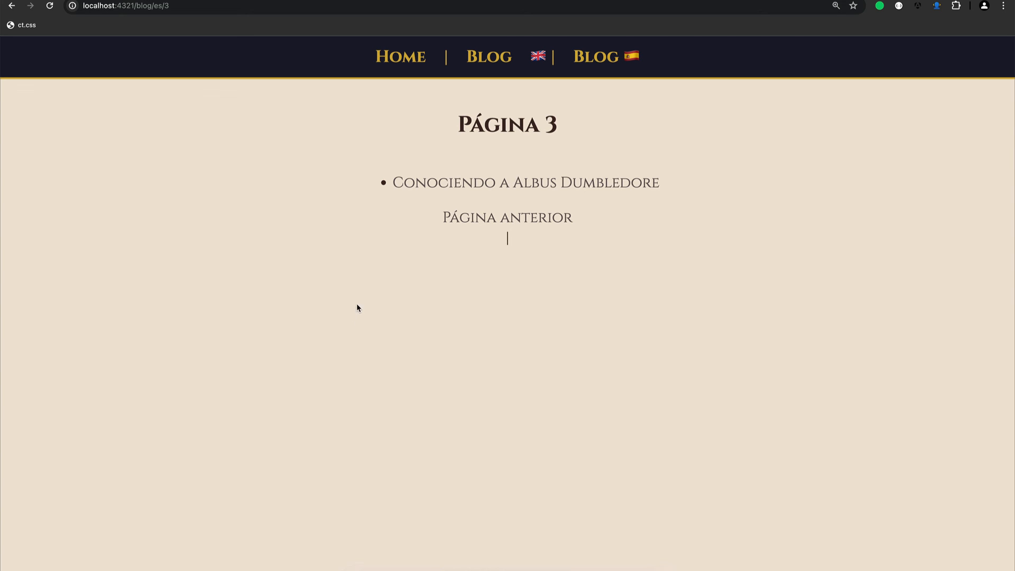
Step: Read the Conociendo a Albus Dumbledore article, then return to the Wizarding World home page
click(526, 181)
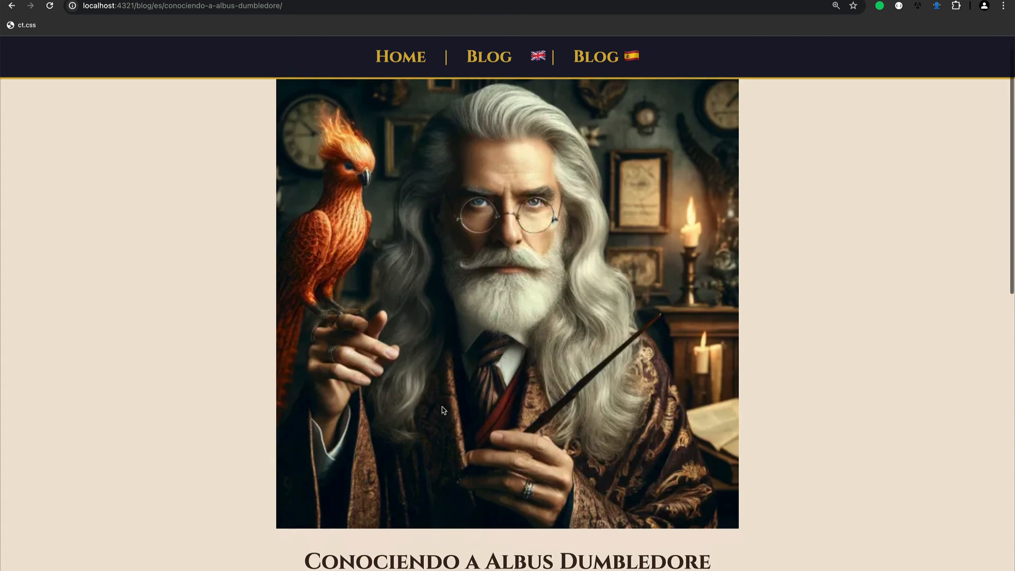
scroll(down, 3)
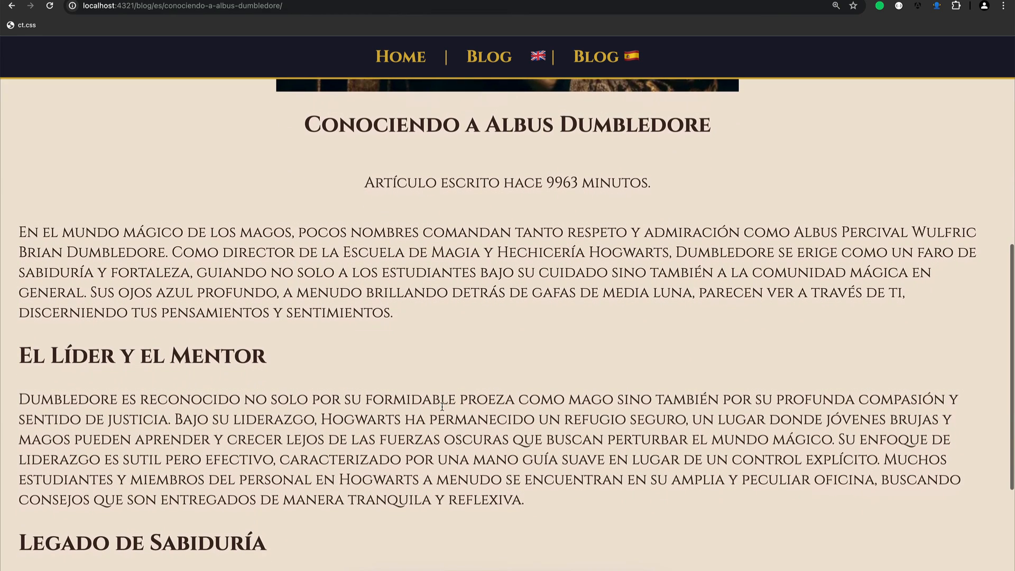
click(400, 56)
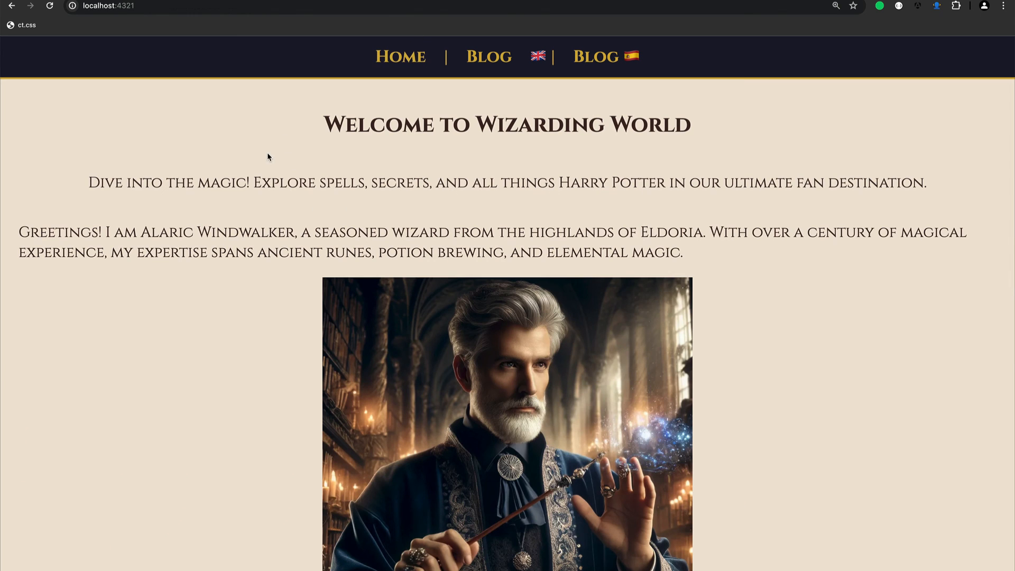
mouse_move(263, 240)
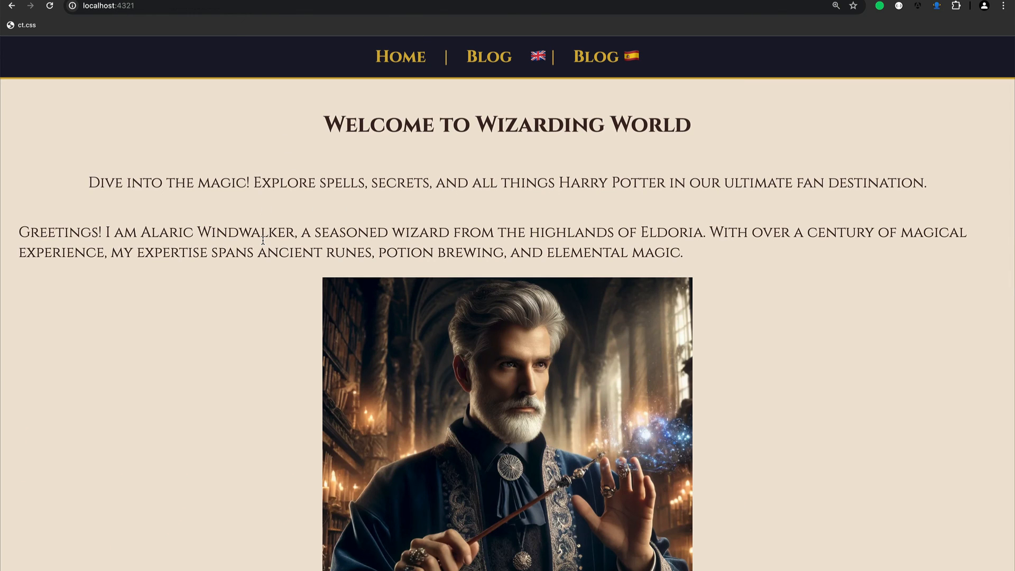
mouse_move(723, 184)
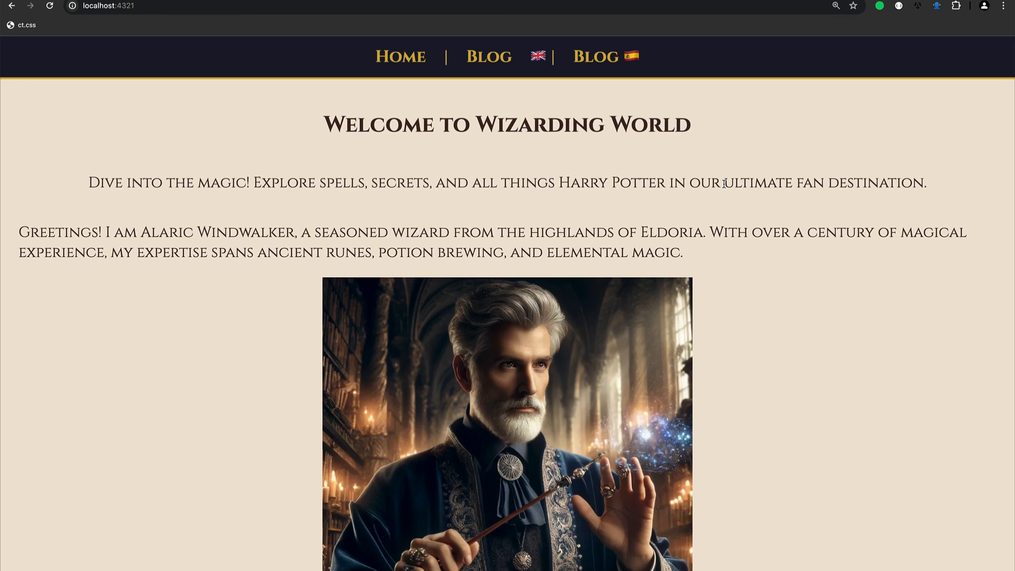